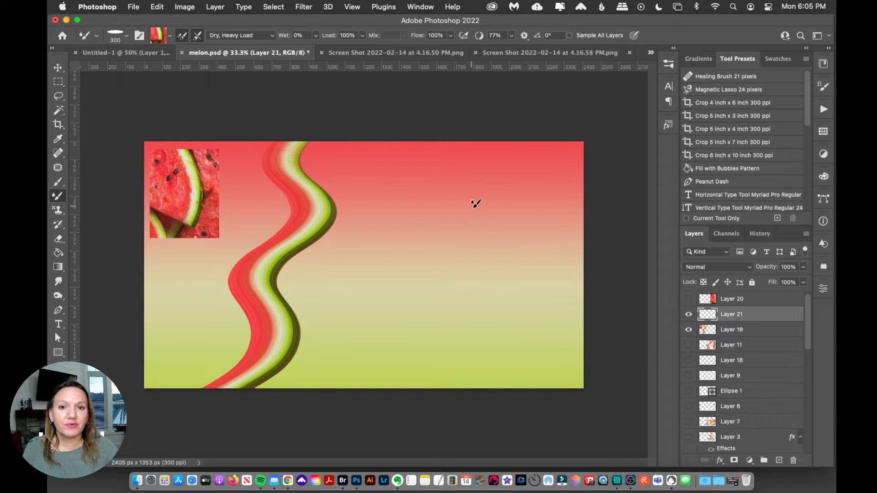
mouse_move(493, 231)
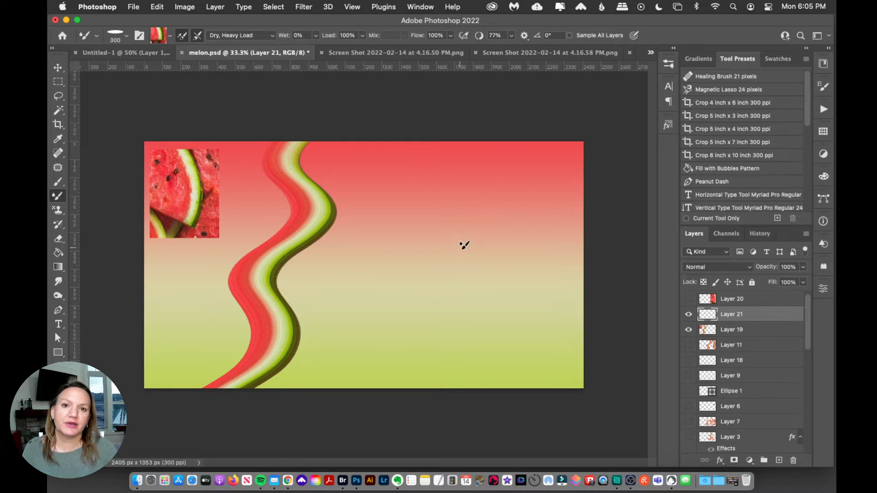
mouse_move(451, 253)
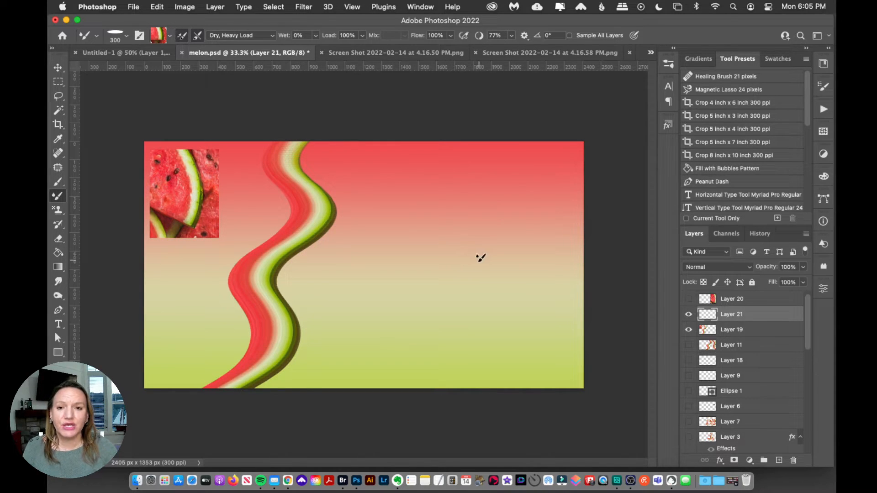
mouse_move(444, 261)
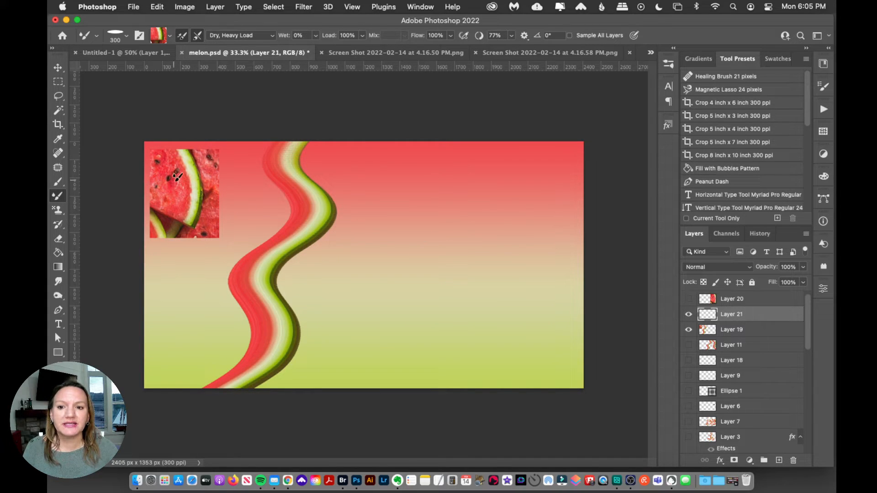
mouse_move(171, 190)
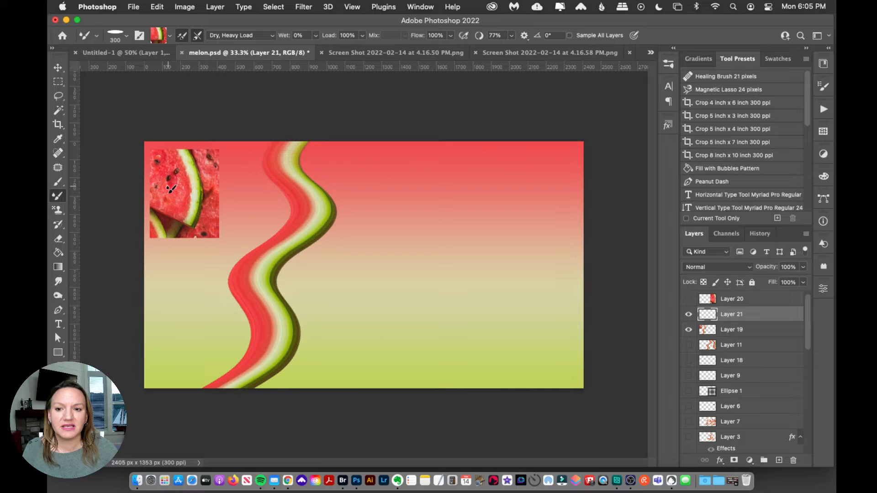
mouse_move(396, 145)
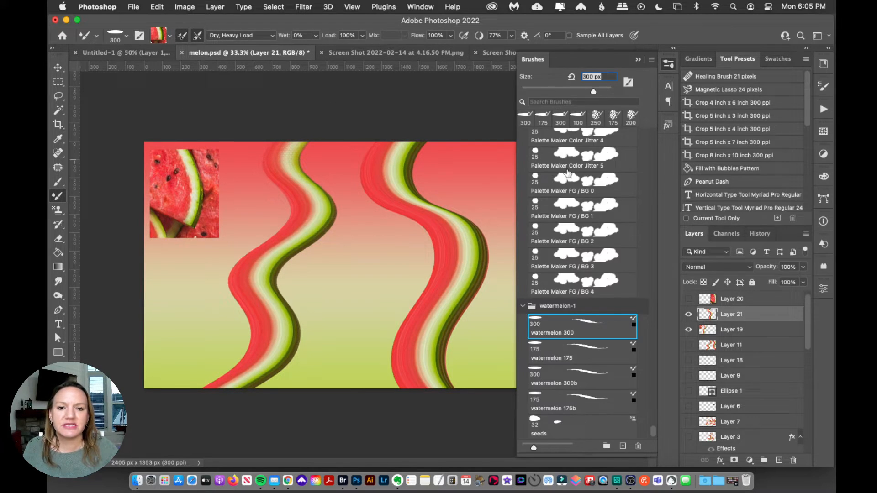
Step: Pick the 30 wet paint studio LOADED brush at 175 px from the Brushes panel
scroll("down", 3)
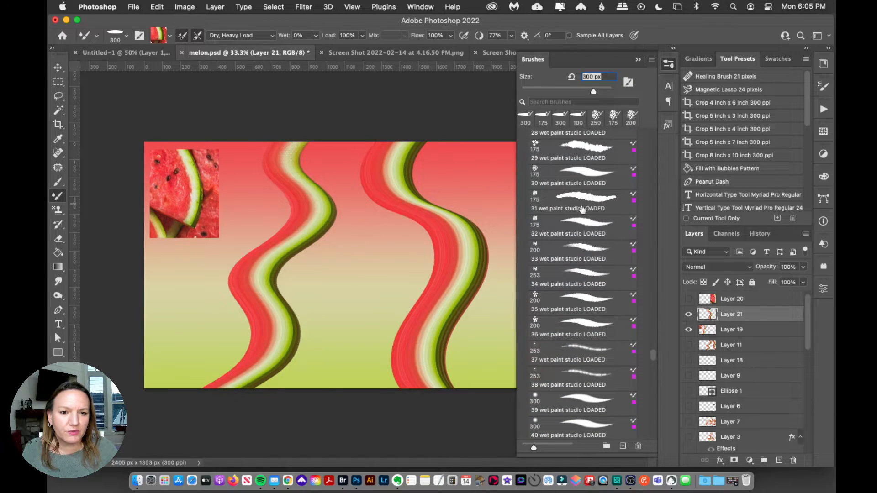
left_click(581, 174)
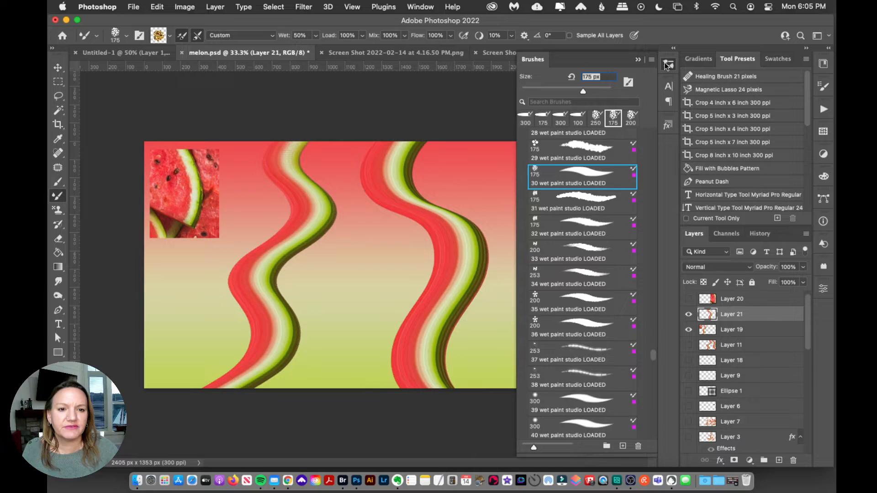
left_click(354, 52)
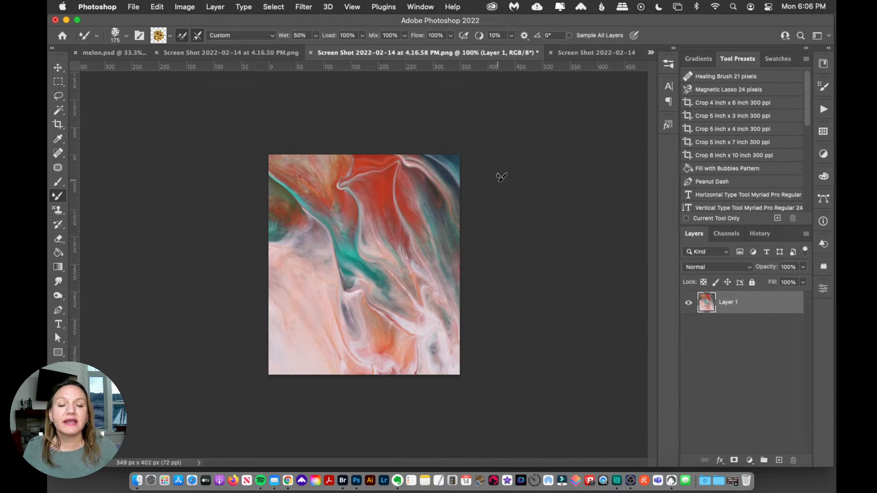
mouse_move(462, 220)
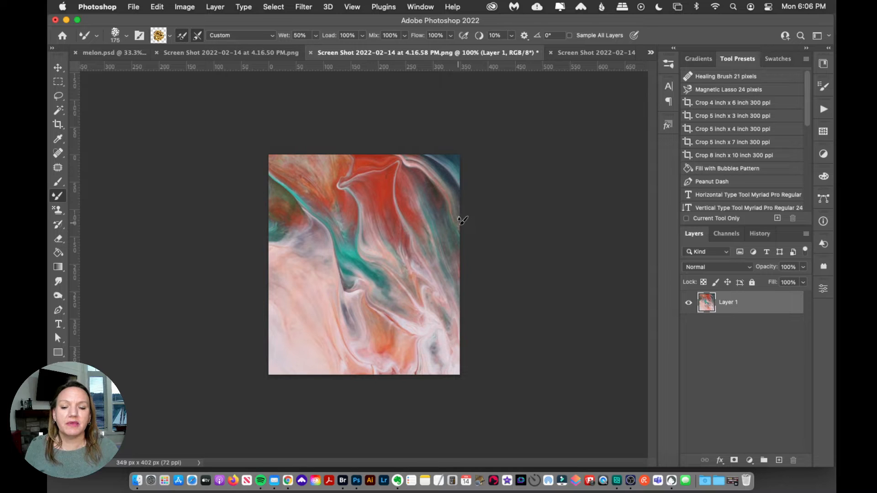
mouse_move(412, 232)
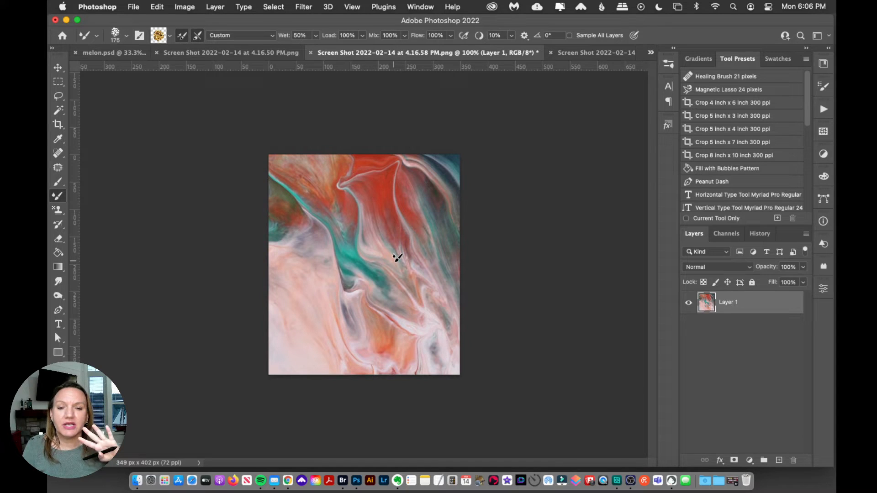
mouse_move(327, 167)
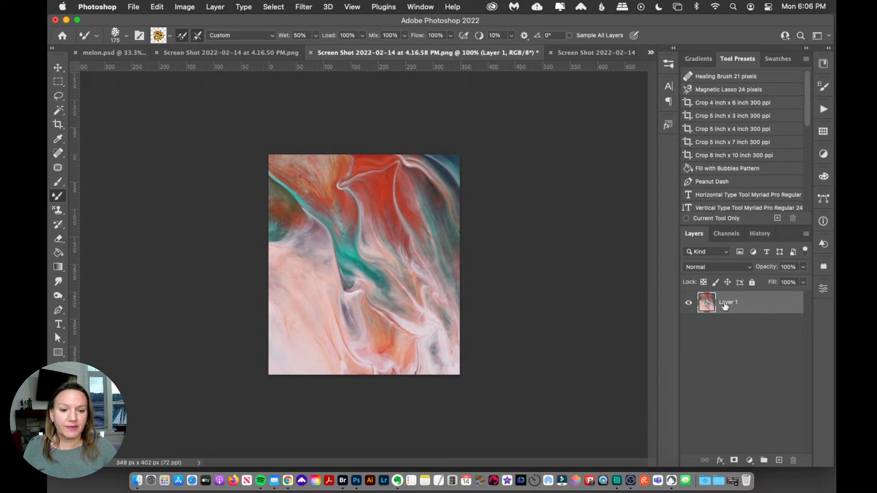
mouse_move(366, 214)
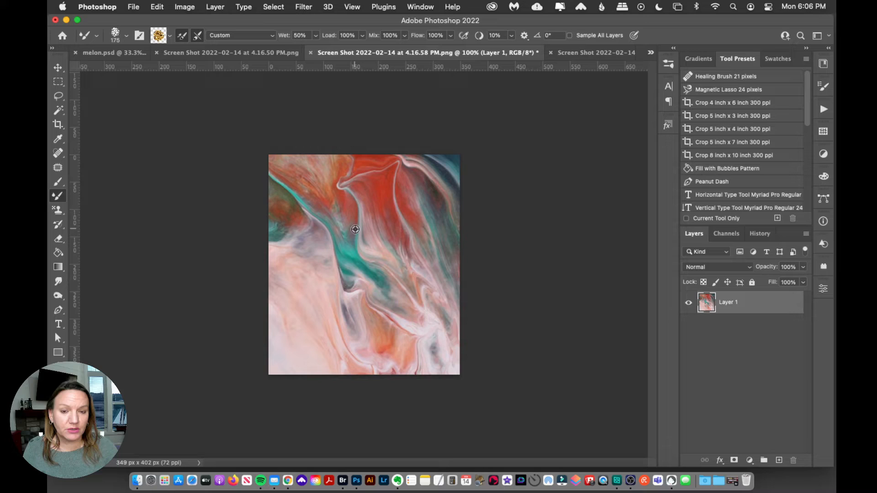
mouse_move(357, 234)
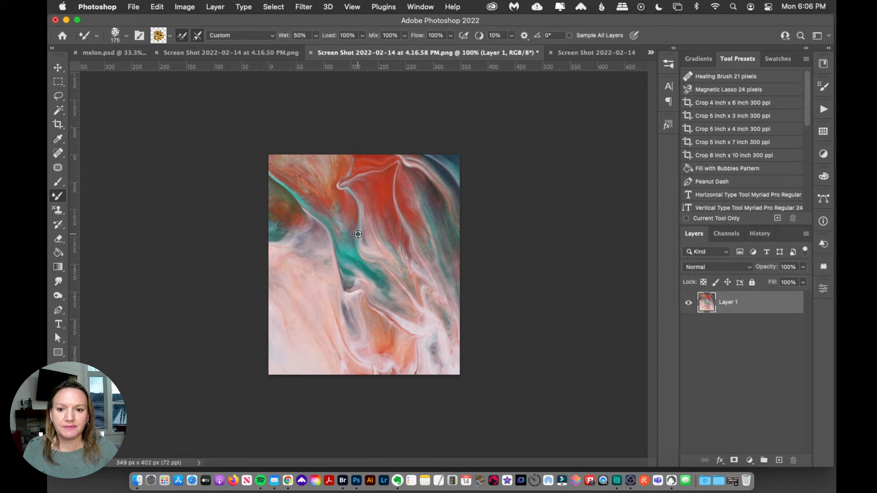
Step: Sample orange, pink and teal from the marbled paint screenshot into the Mixer Brush
left_click_drag(357, 234, 371, 291)
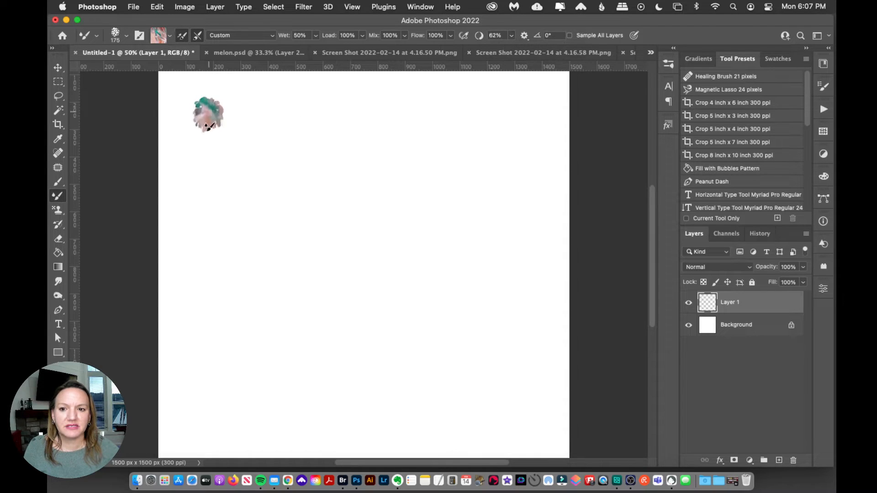
Step: Paint a test S-shaped pink-and-teal stroke on Untitled-1, undo it, and drag again
left_click_drag(210, 115, 447, 364)
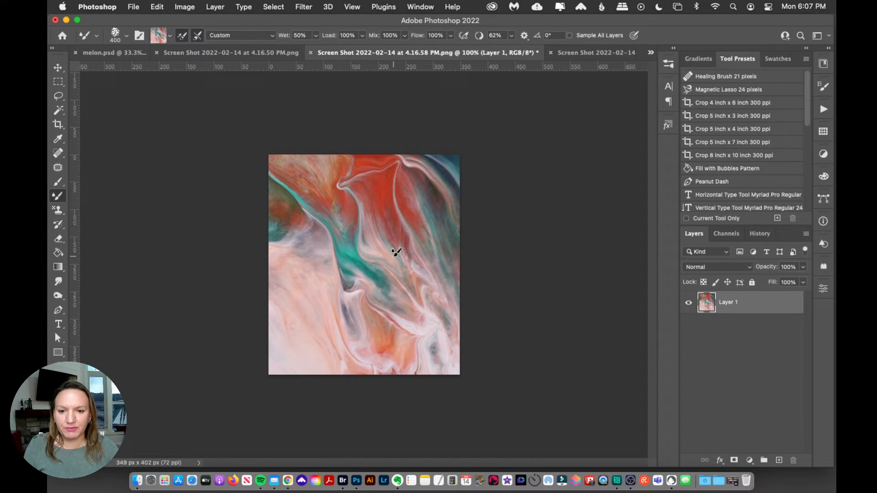
mouse_move(362, 242)
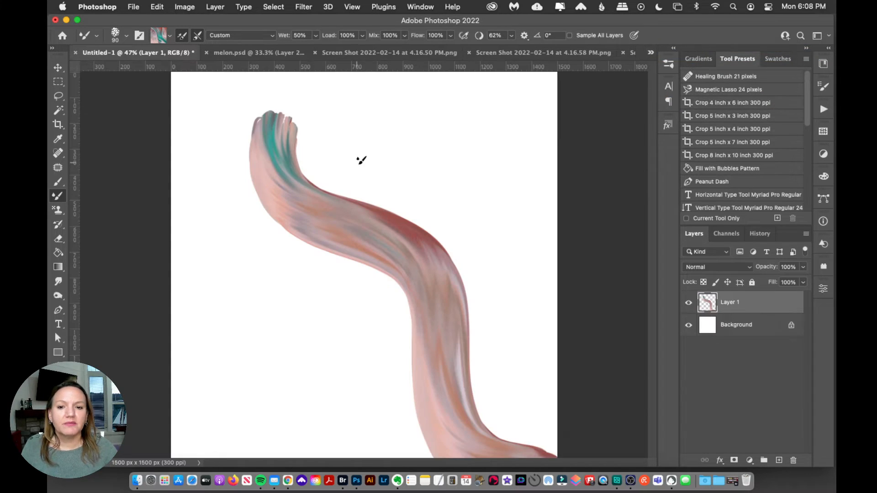
key("cmd+z")
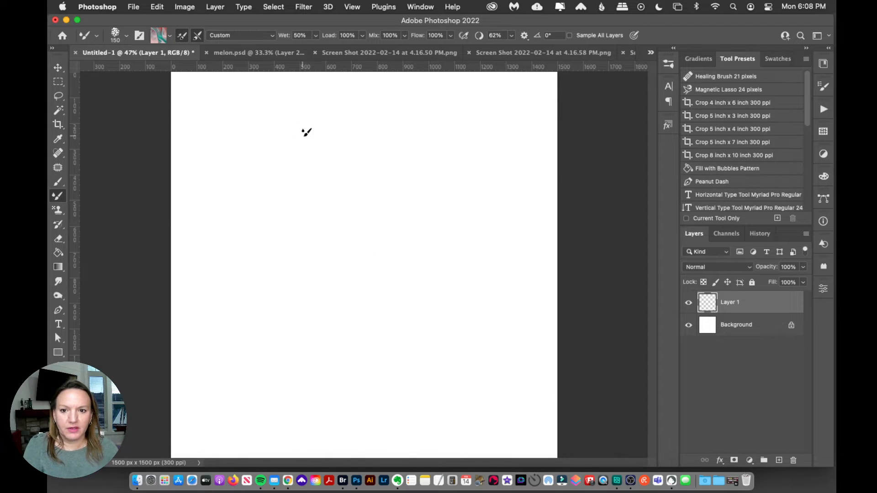
left_click_drag(302, 134, 412, 409)
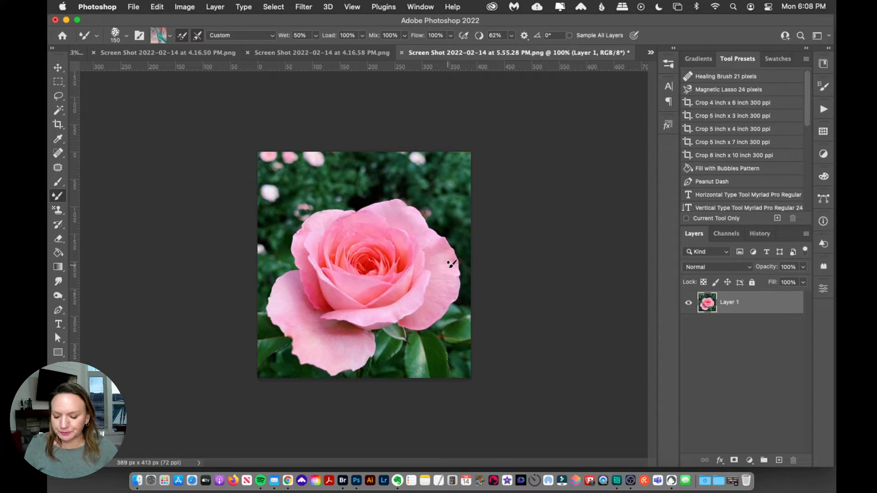
mouse_move(392, 274)
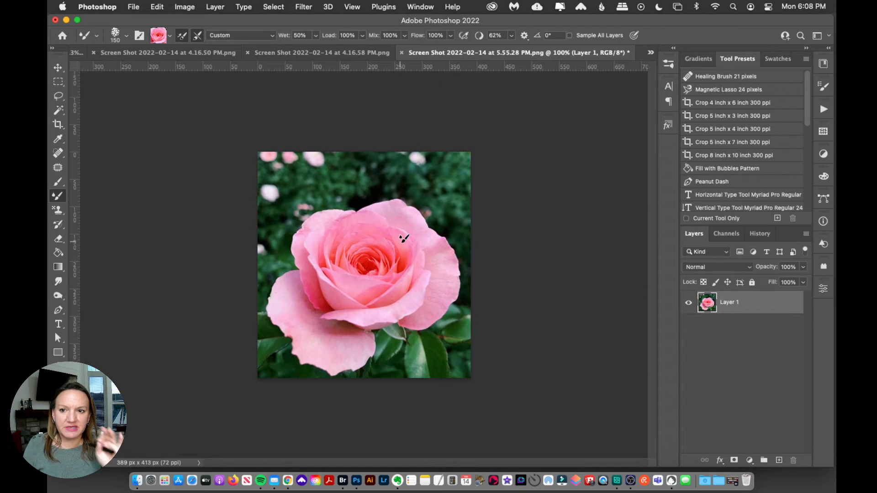
Step: Switch from the rose photo back to the blank Untitled-1 document
left_click(651, 52)
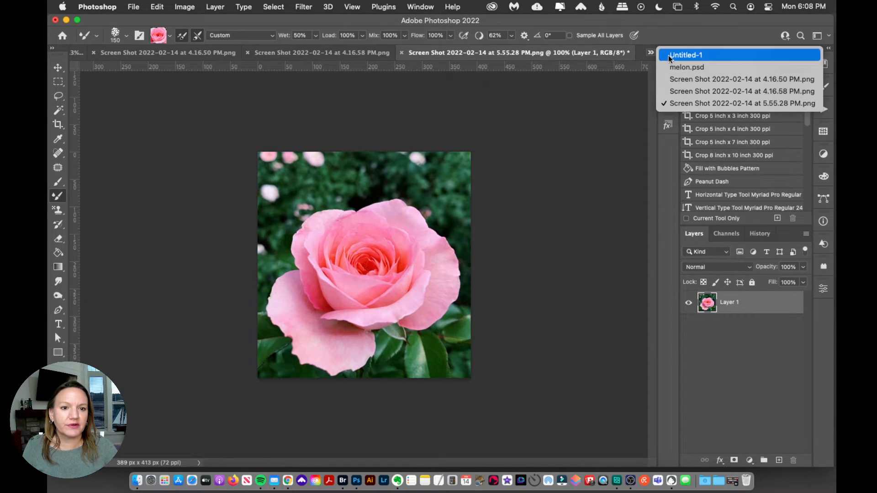
left_click(686, 55)
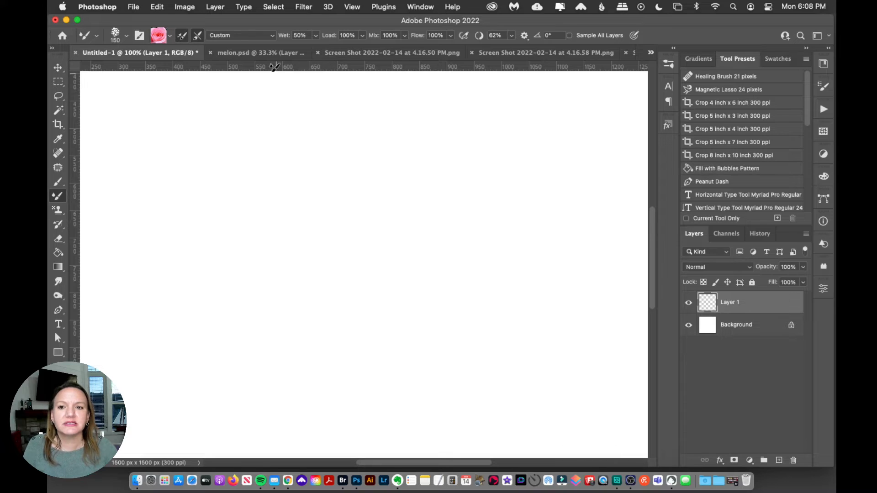
Step: On the painting screenshot, choose a different wet paint studio brush preset
left_click(352, 53)
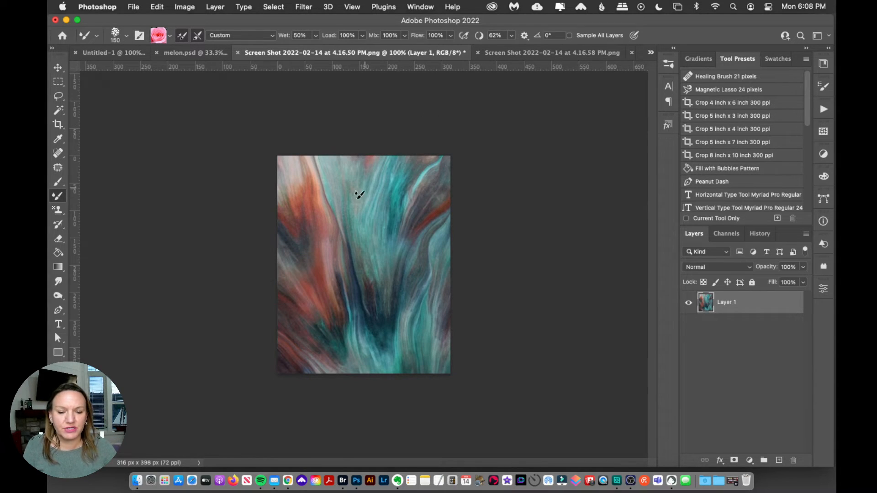
left_click(139, 35)
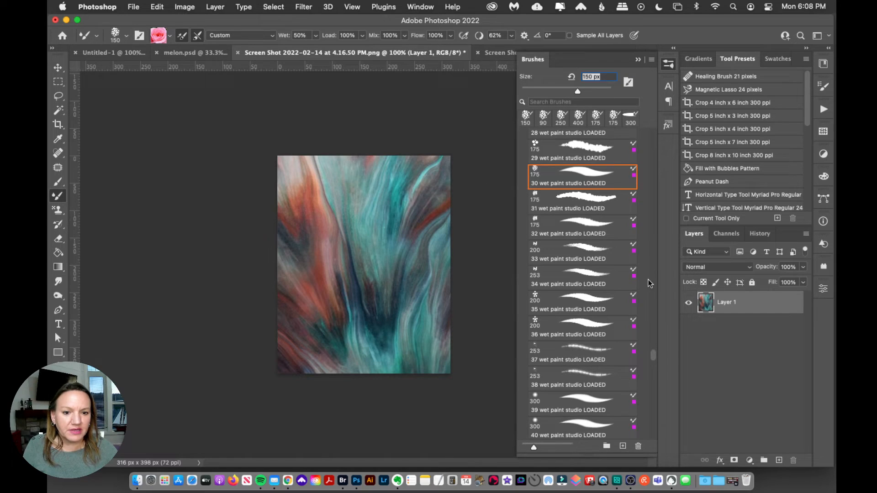
left_click(581, 404)
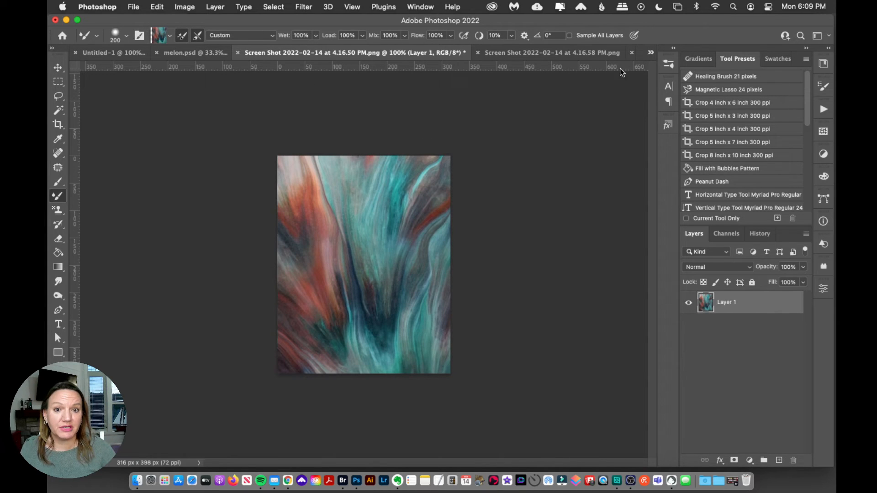
Step: Test teal-and-orange strokes, alternating between Untitled-1 and the painting screenshot
left_click(650, 53)
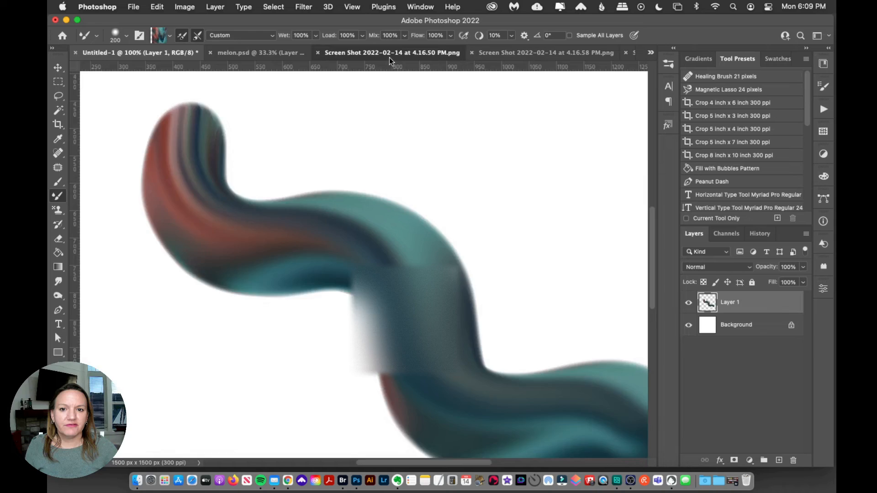
left_click(391, 52)
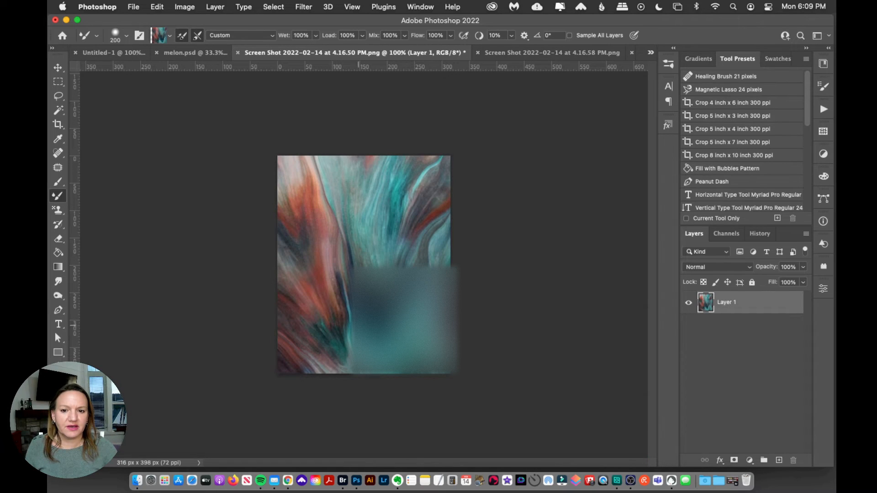
left_click(112, 52)
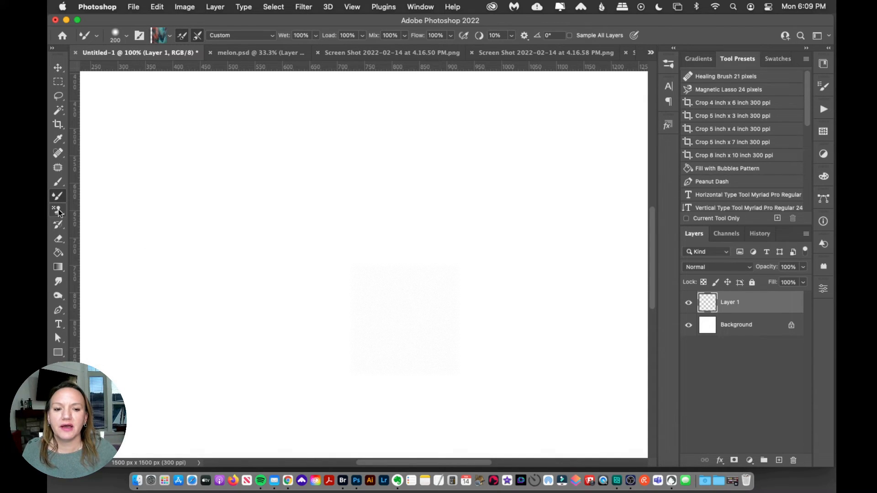
left_click(352, 52)
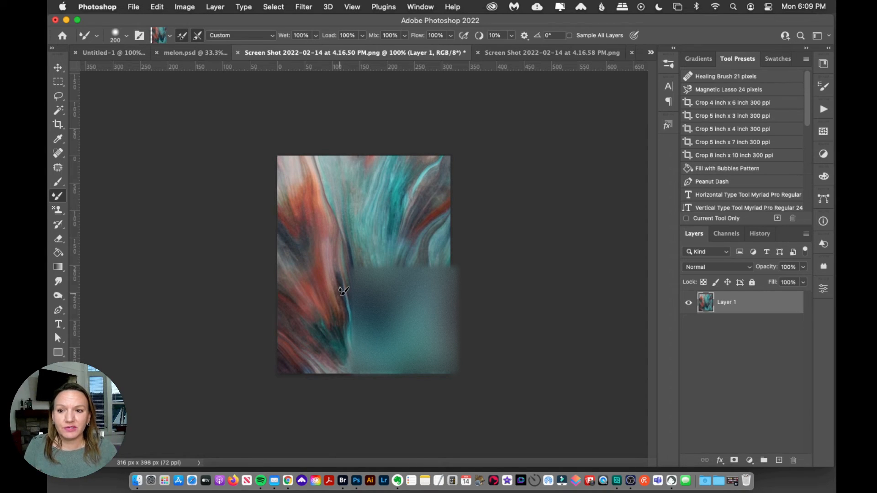
Step: Marquee-select the painting's lower-left area and save it with Edit > Define Pattern
left_click(58, 82)
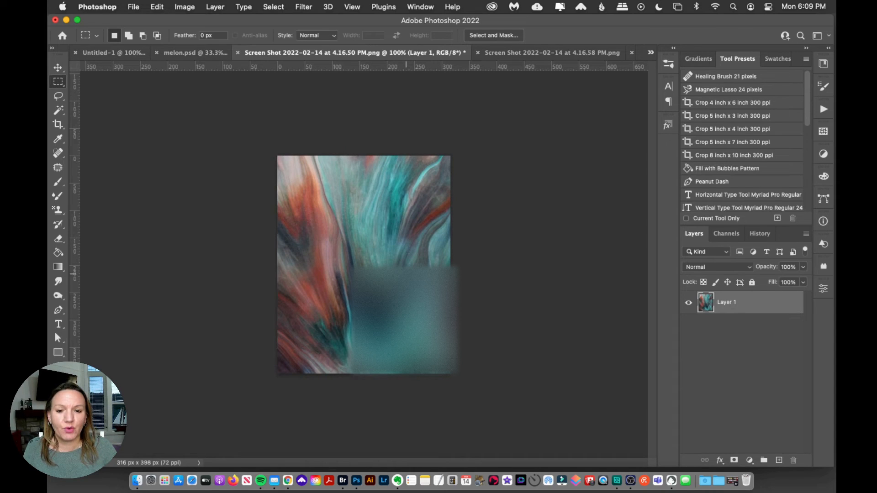
mouse_move(283, 209)
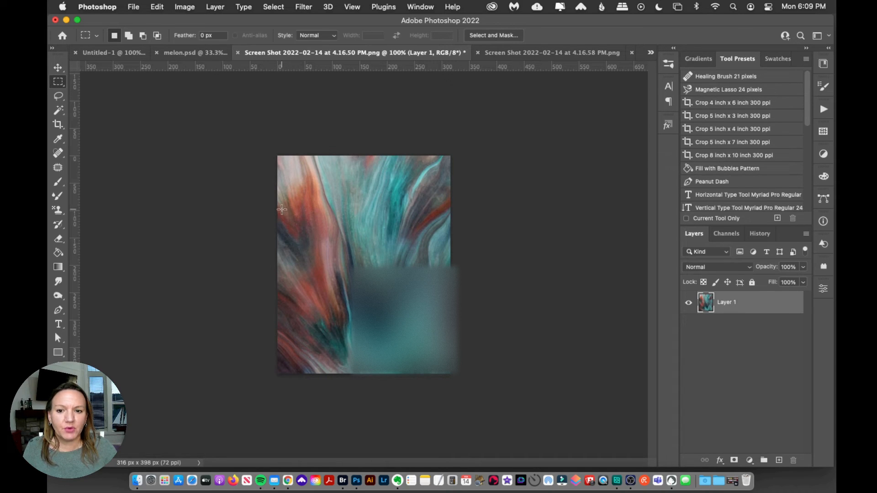
left_click_drag(281, 210, 399, 370)
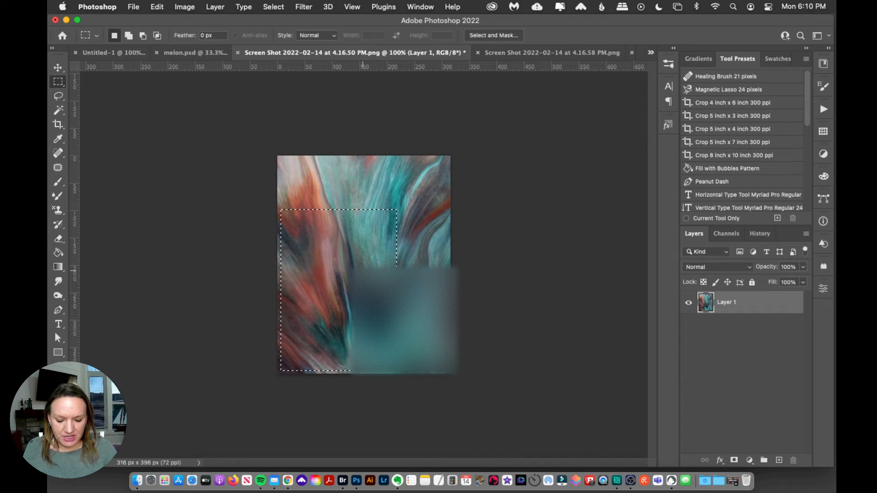
left_click(157, 6)
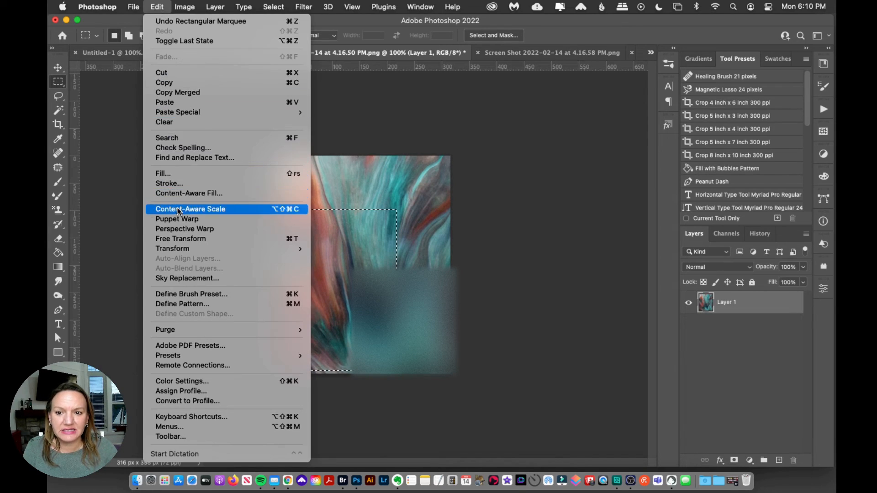
left_click(182, 304)
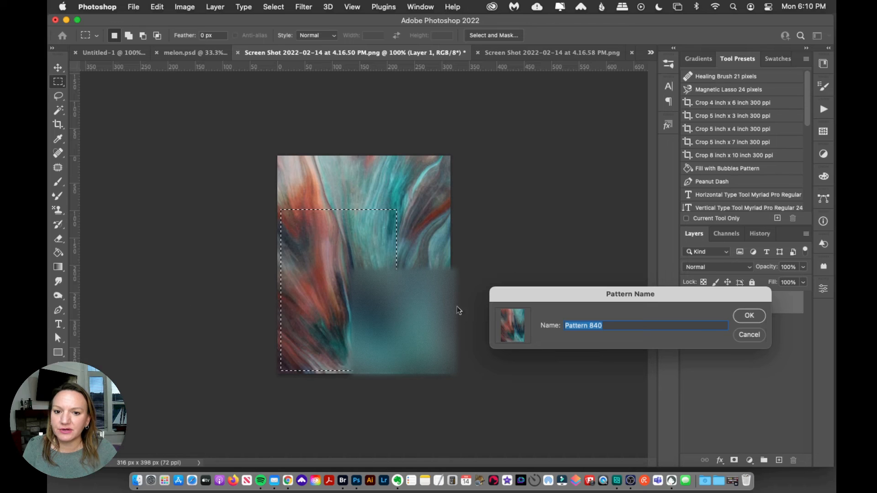
left_click(750, 316)
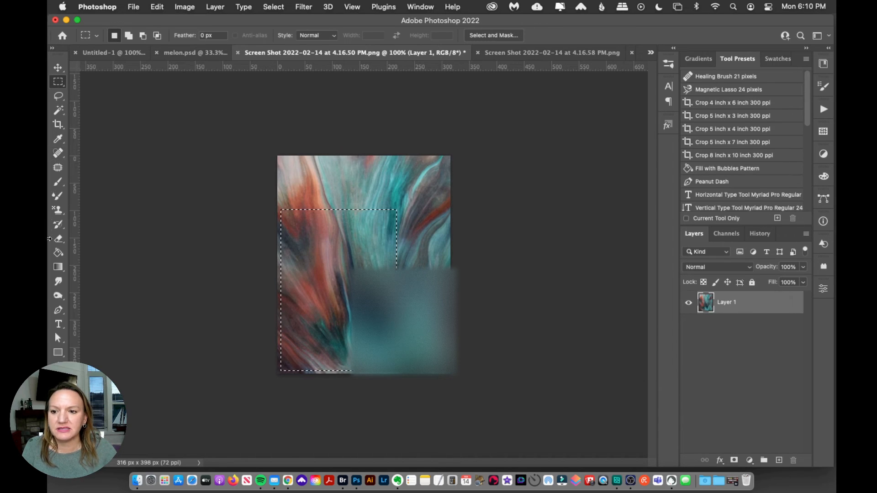
left_click(57, 210)
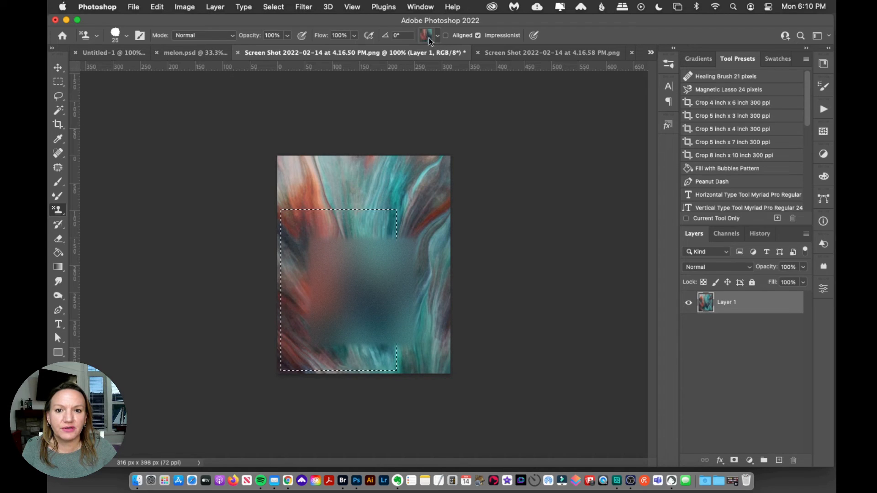
mouse_move(421, 43)
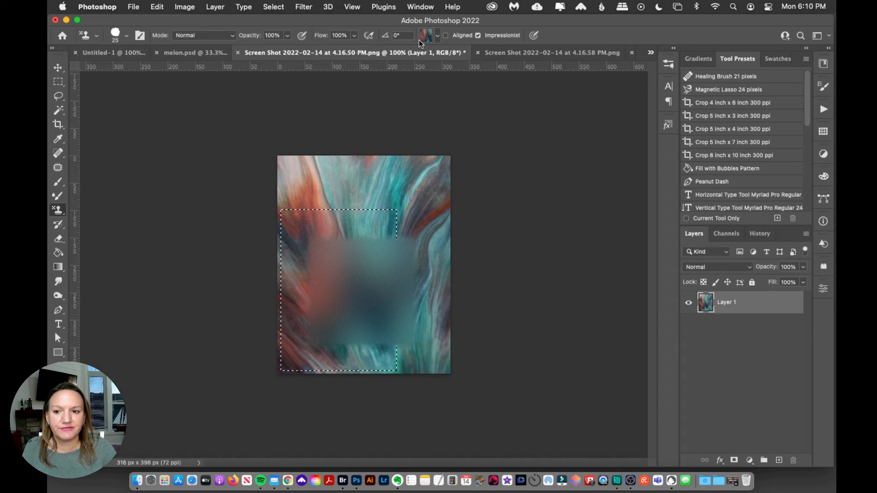
Step: Choose the new painting pattern for Impressionist stamping on Untitled-1
left_click(428, 35)
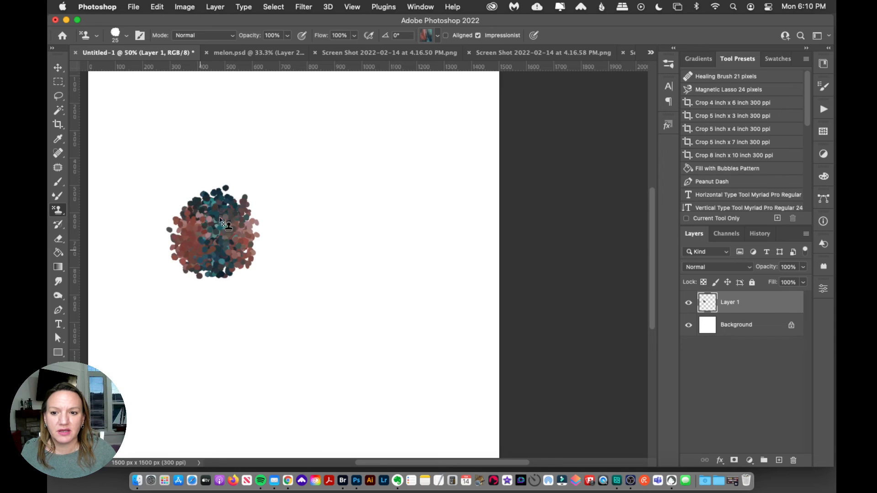
Step: Stamp more dabs on the patch, then paint a curved teal-and-rust Mixer Brush stroke above it
left_click_drag(226, 224, 190, 240)
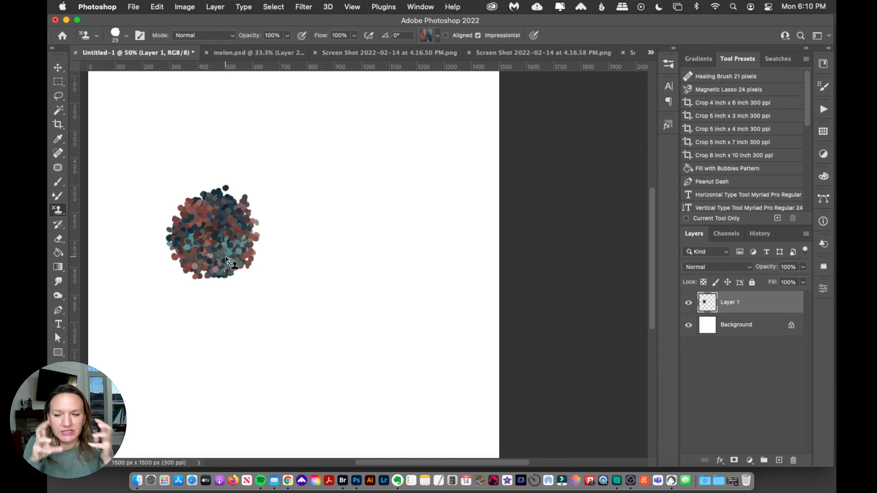
left_click(58, 197)
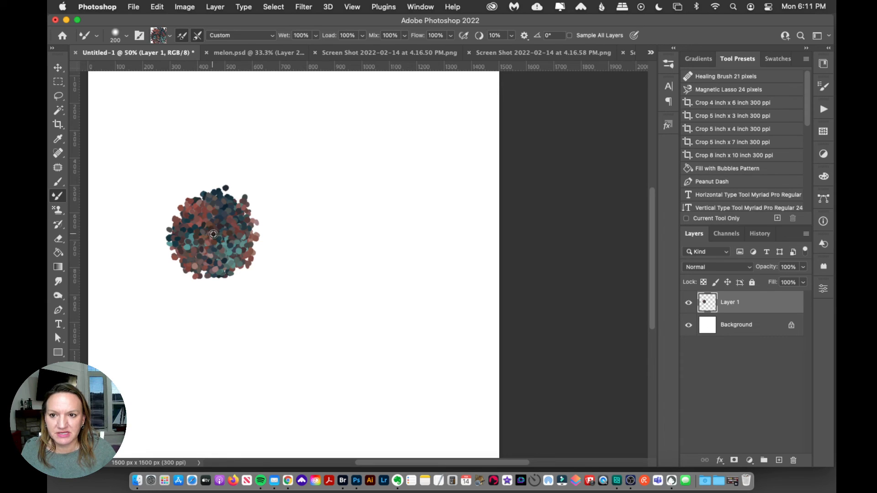
left_click_drag(347, 89, 381, 218)
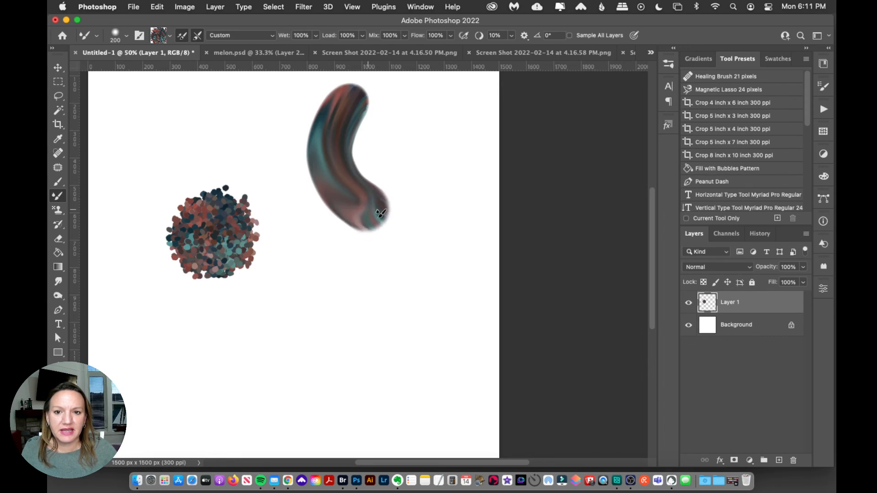